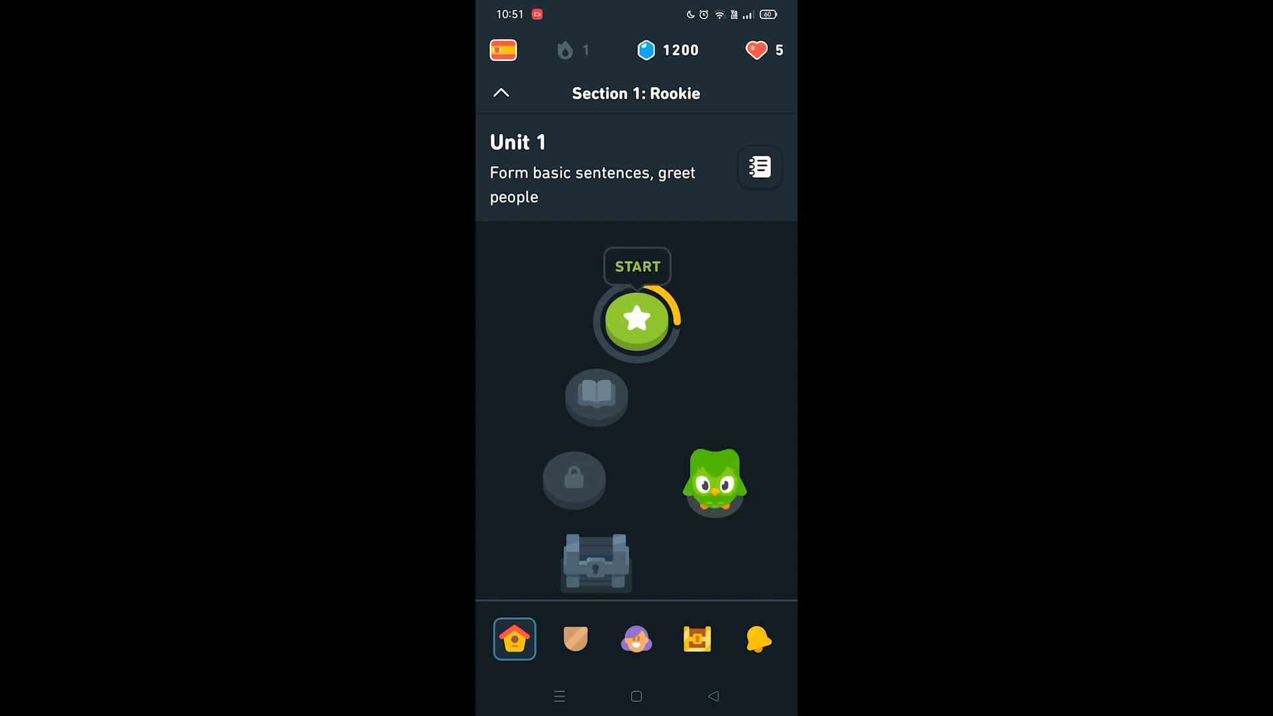
Go to the Profile page and open the account settings via the gear icon
left_click(635, 638)
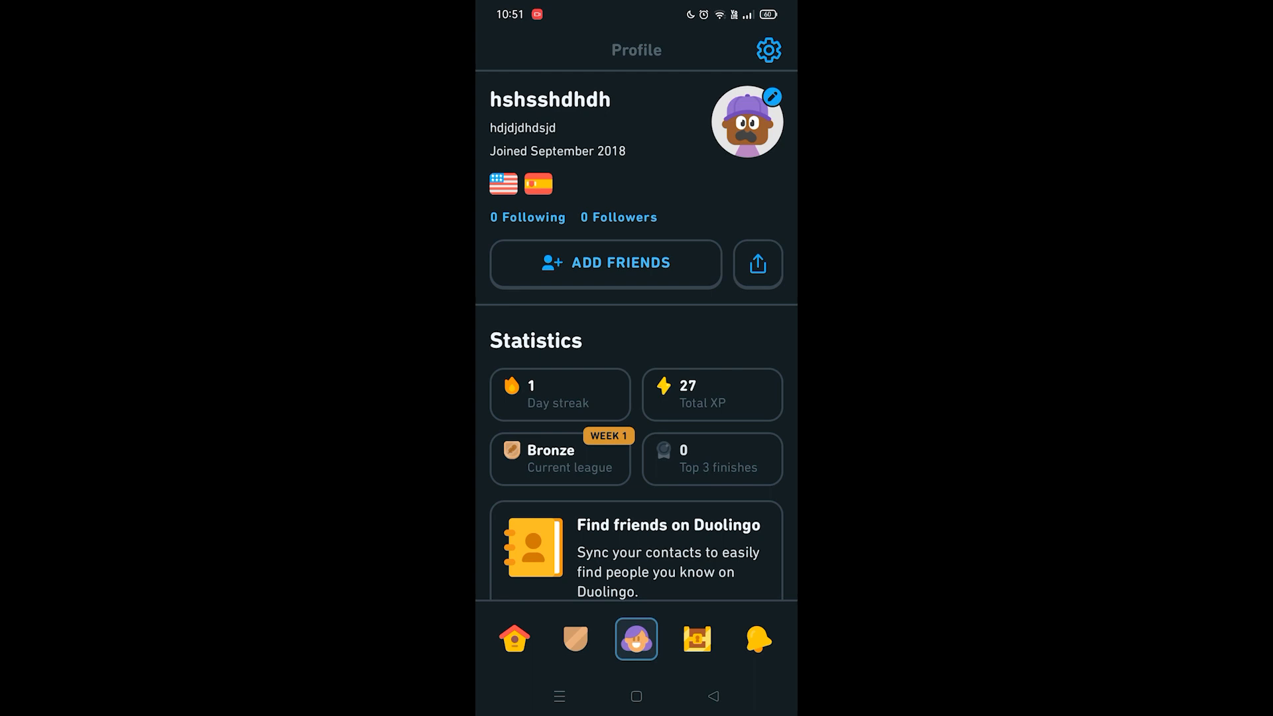
left_click(768, 49)
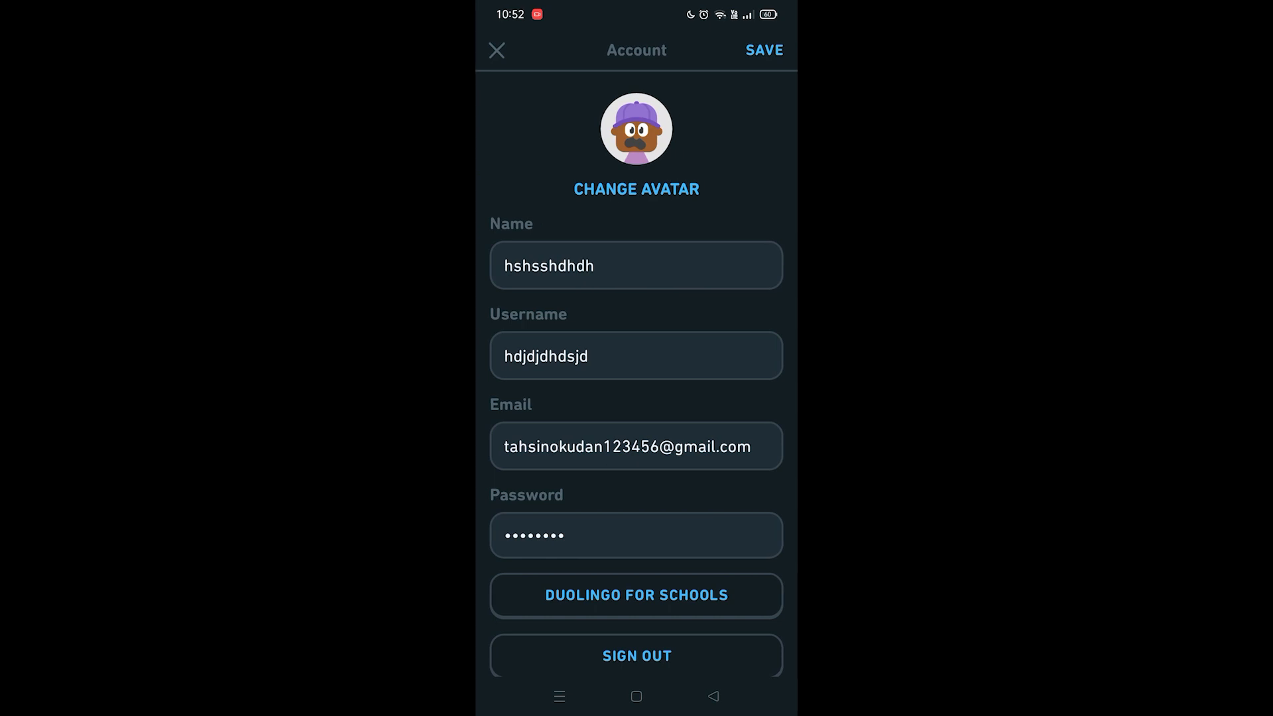
Scroll the Account page down to the Notifications section with the practice reminder options
scroll("down", 3)
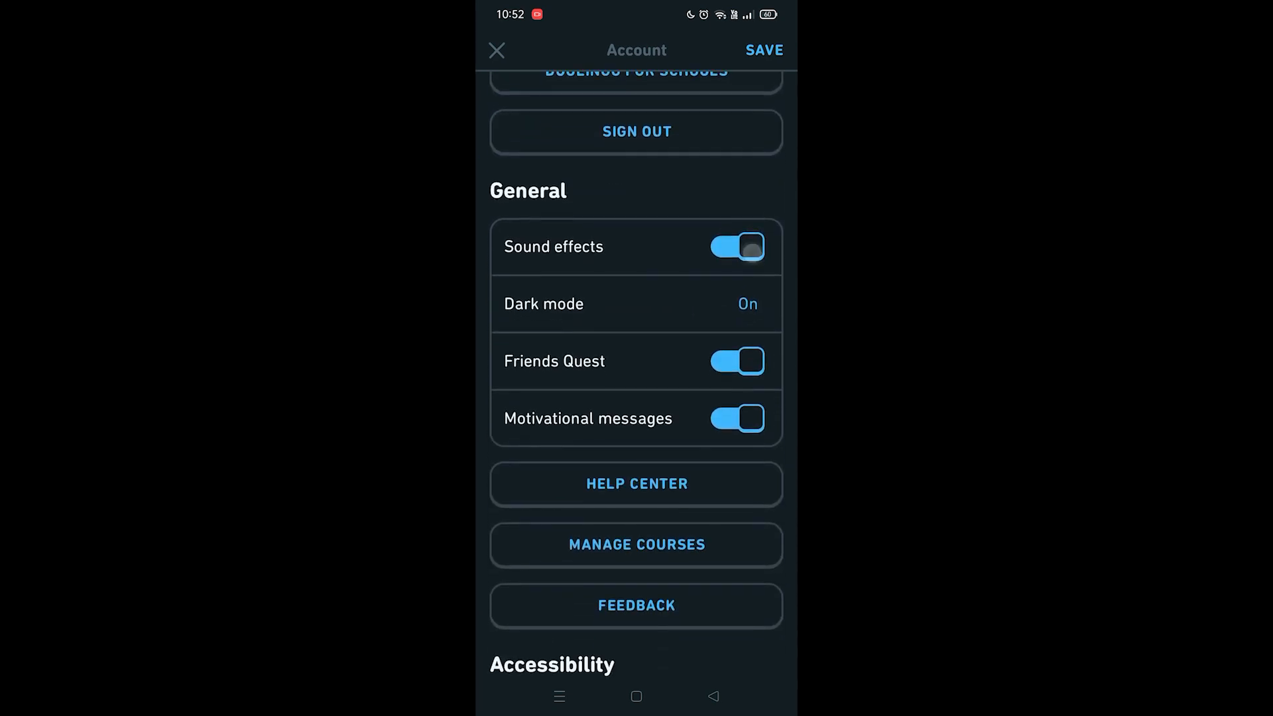
scroll("down", 3)
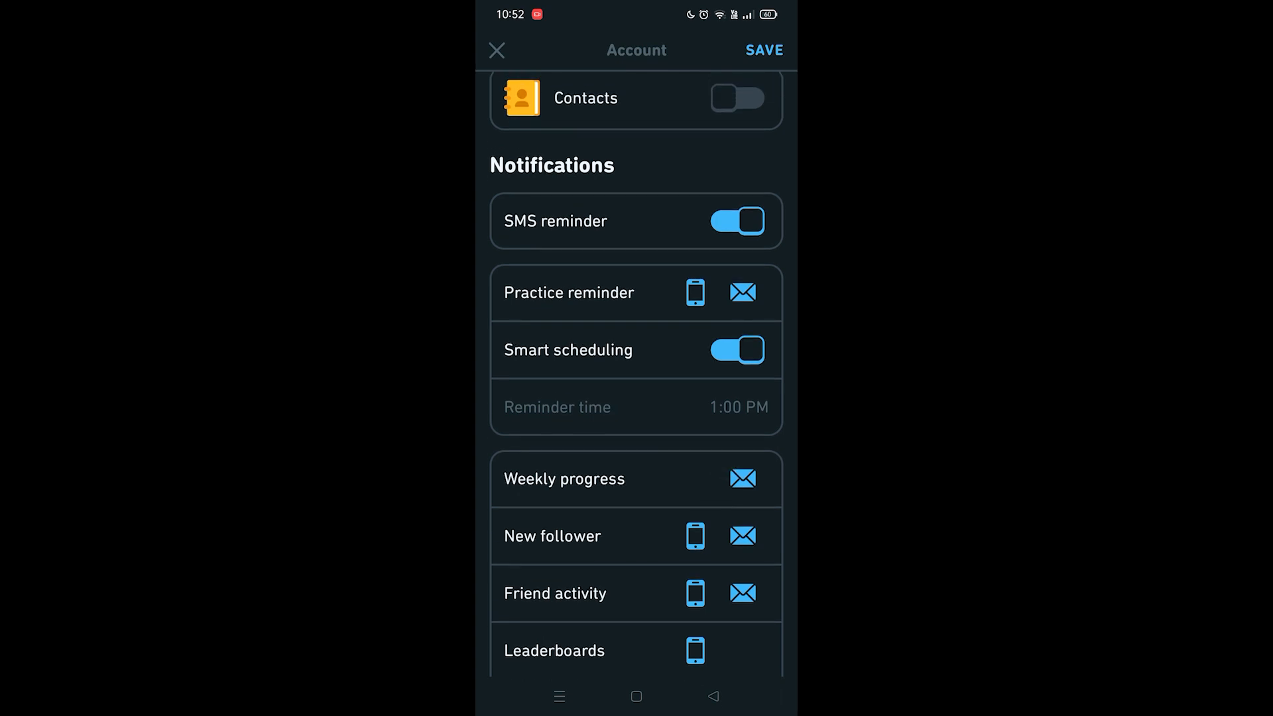
Switch smart scheduling off and set the practice reminder time to 5:00 PM
left_click(737, 350)
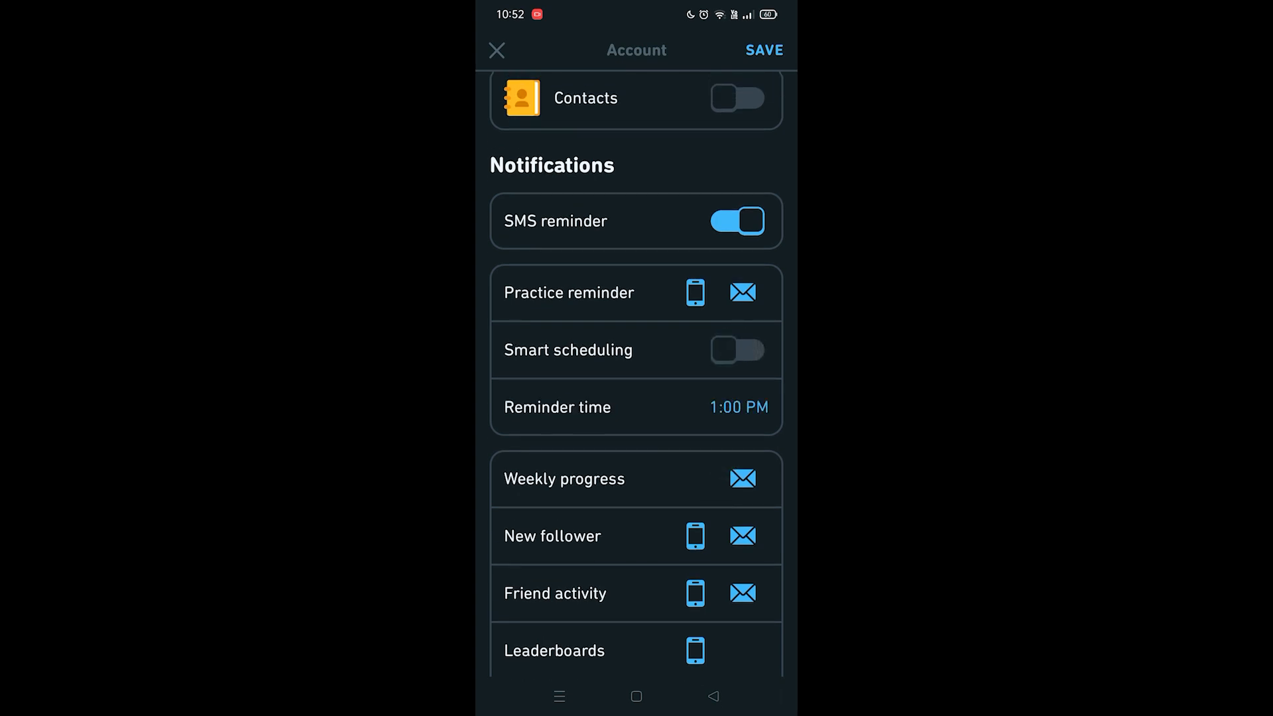
left_click(737, 351)
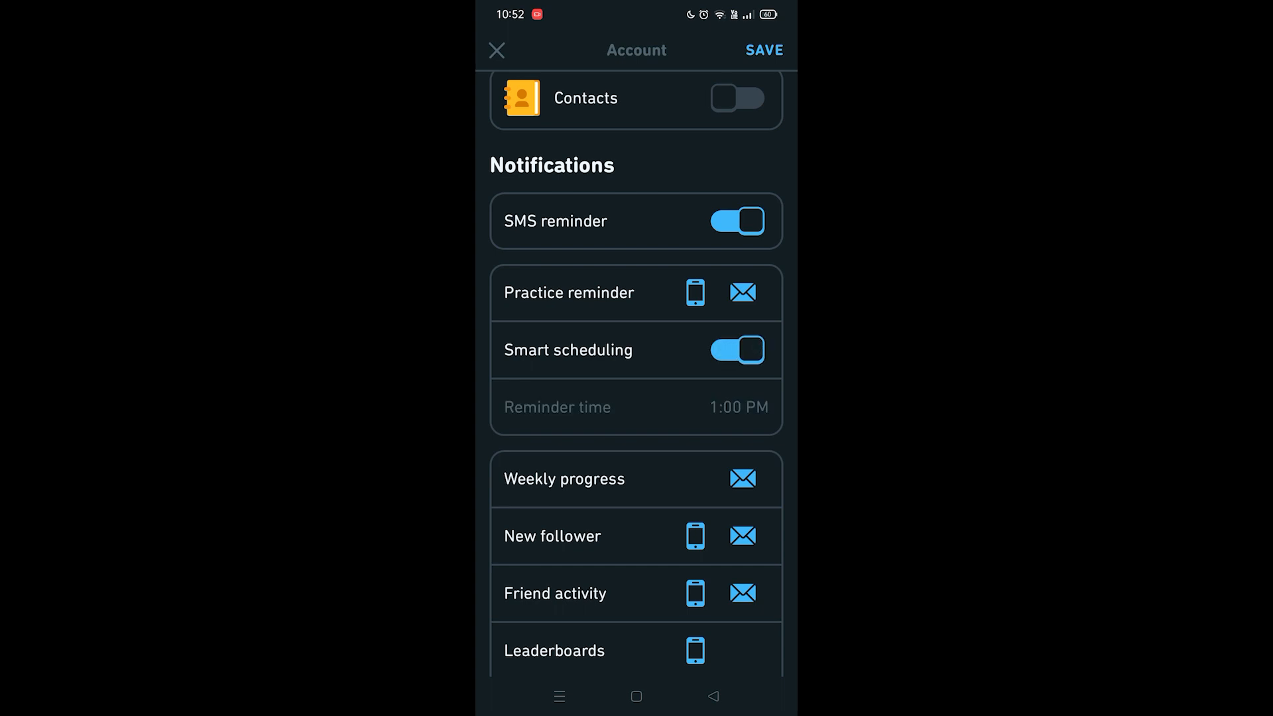
left_click(738, 350)
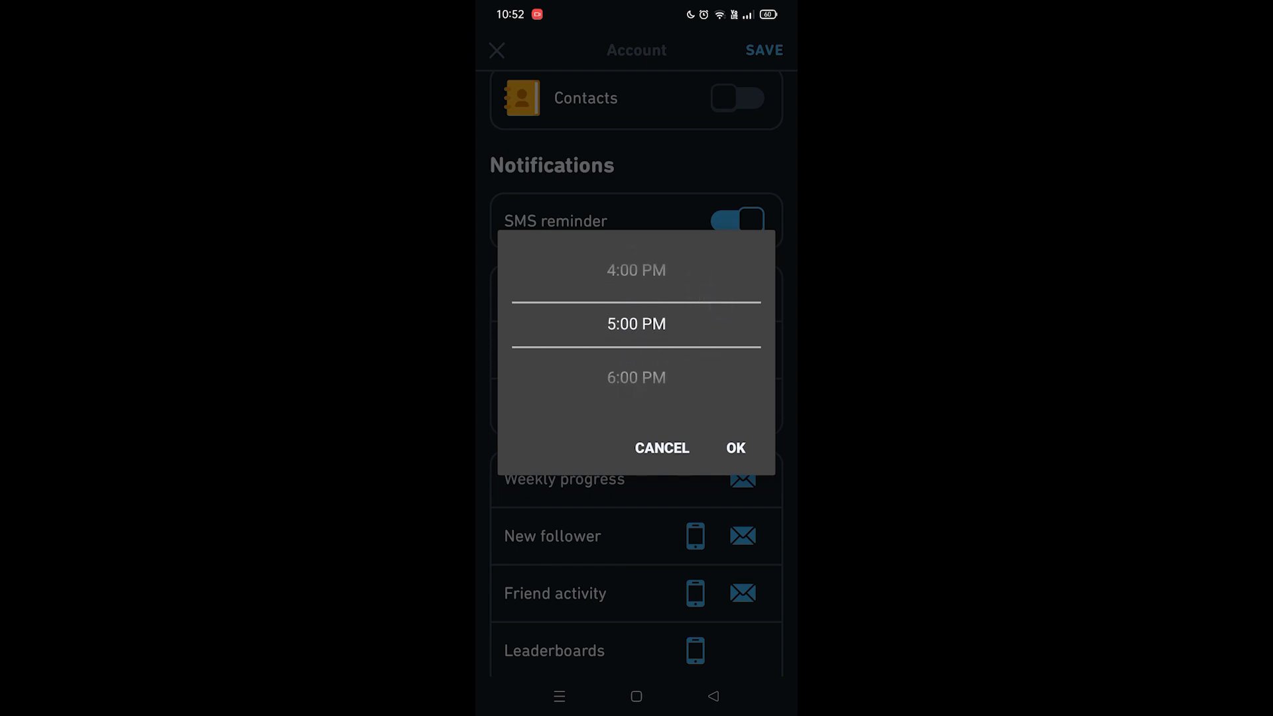
left_click(734, 447)
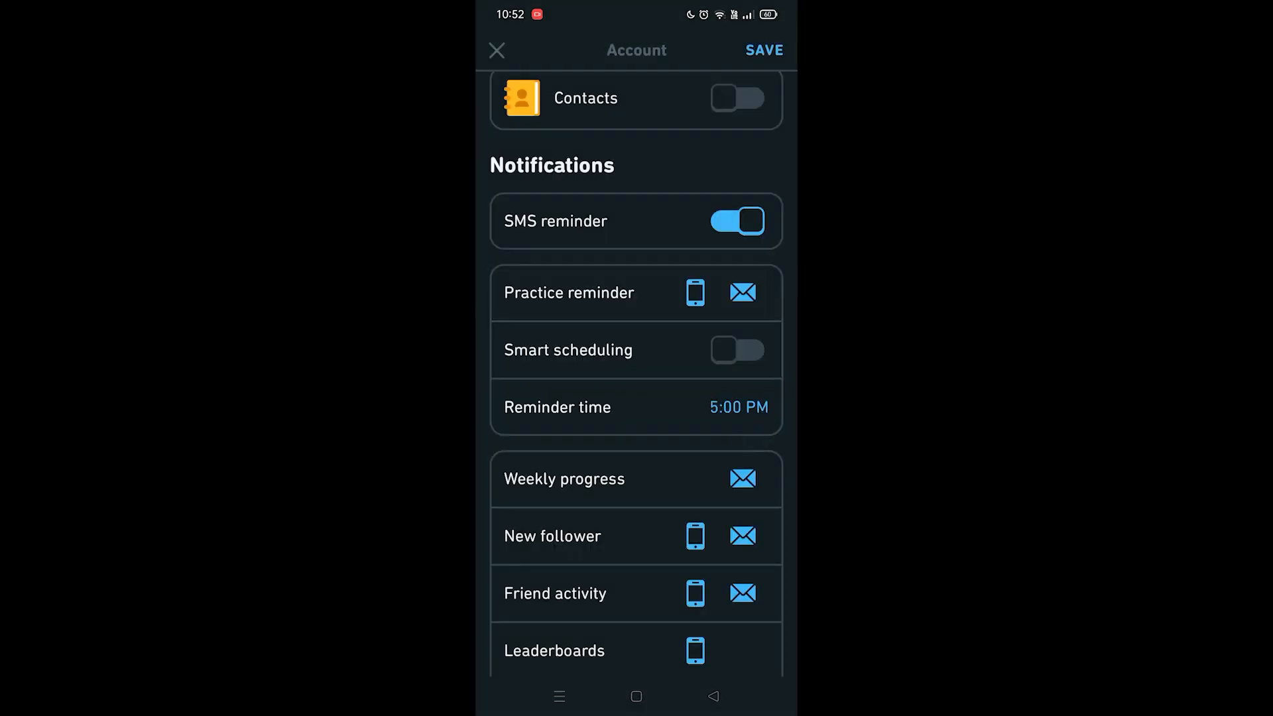
Turn smart scheduling back on and save the account settings, keeping 5:00 PM
left_click(737, 351)
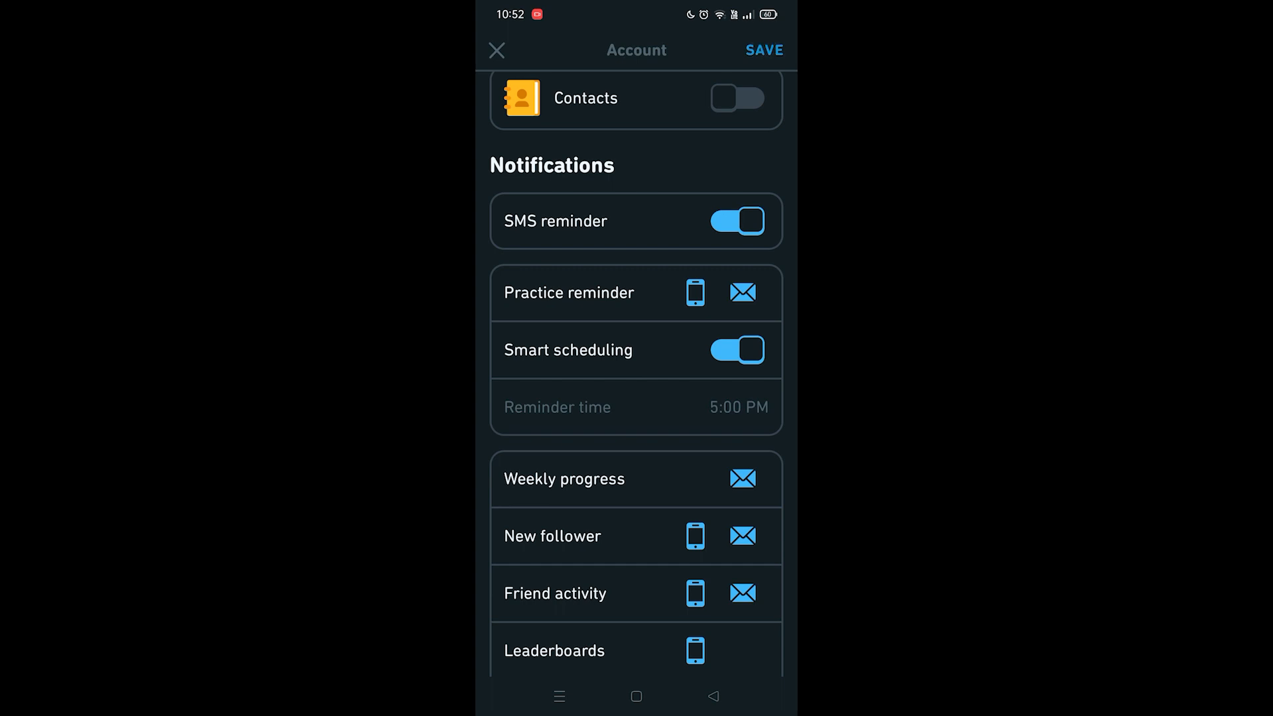
left_click(496, 51)
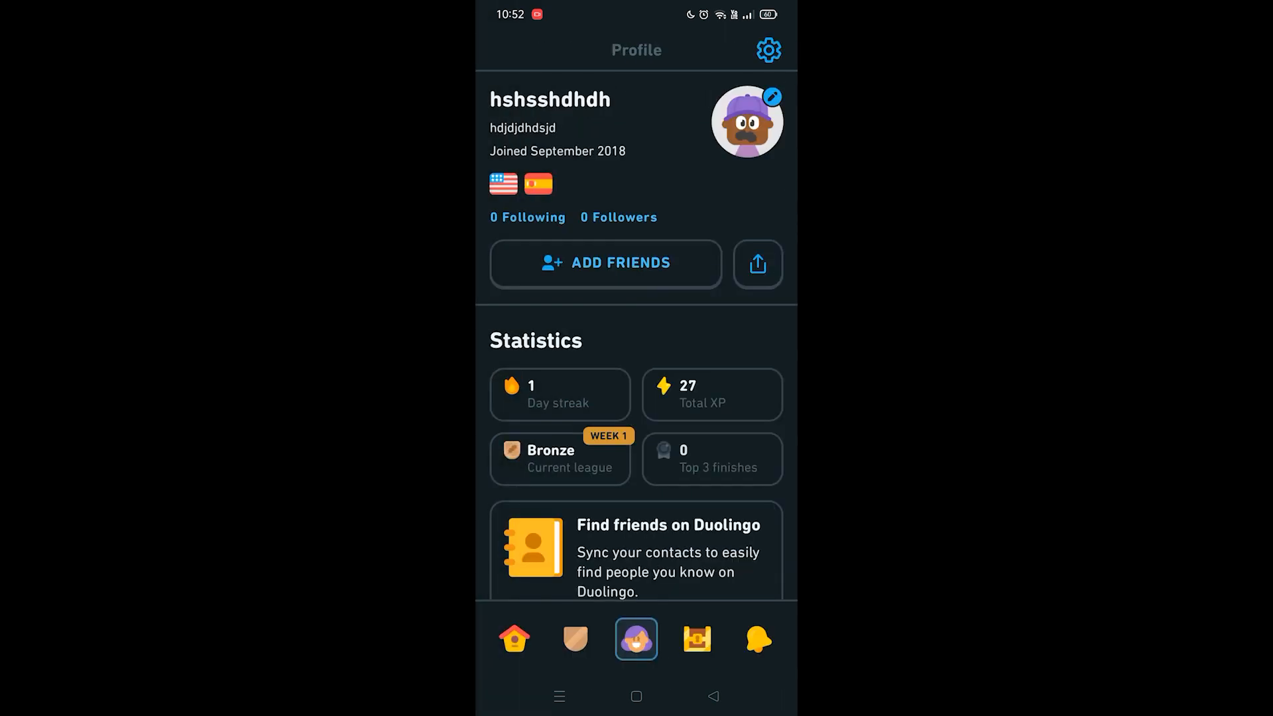